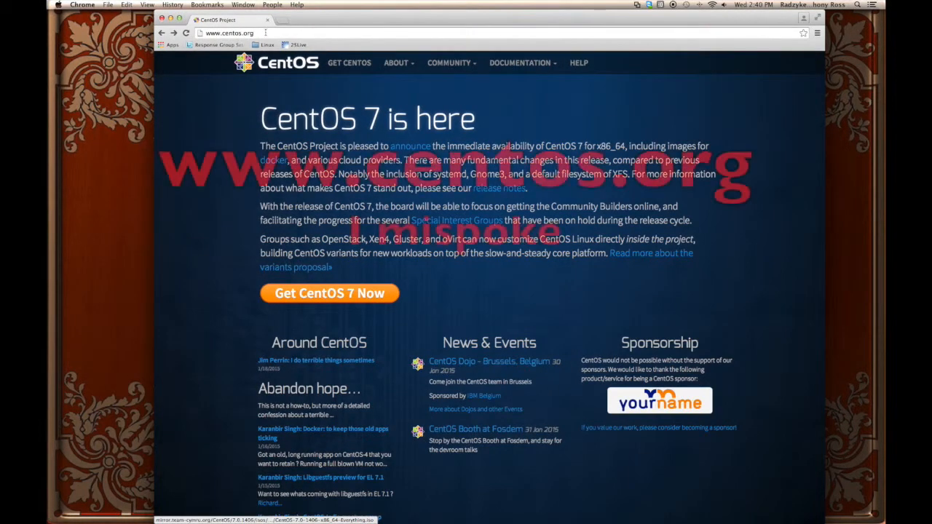
Navigate from the CentOS home page to the ISO download links via Get CentOS 7 Now.
{"action": "left_click", "coordinate": [330, 292]}
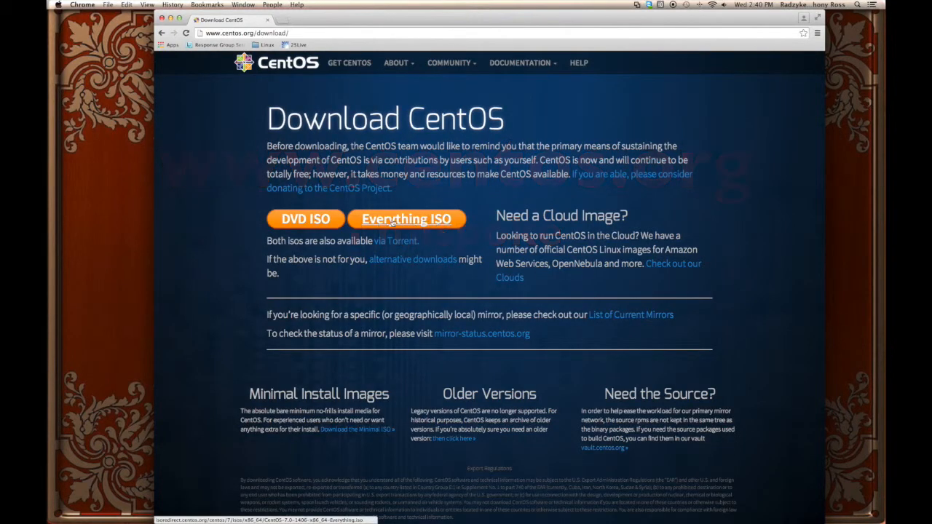
{"action": "mouse_move", "coordinate": [305, 218]}
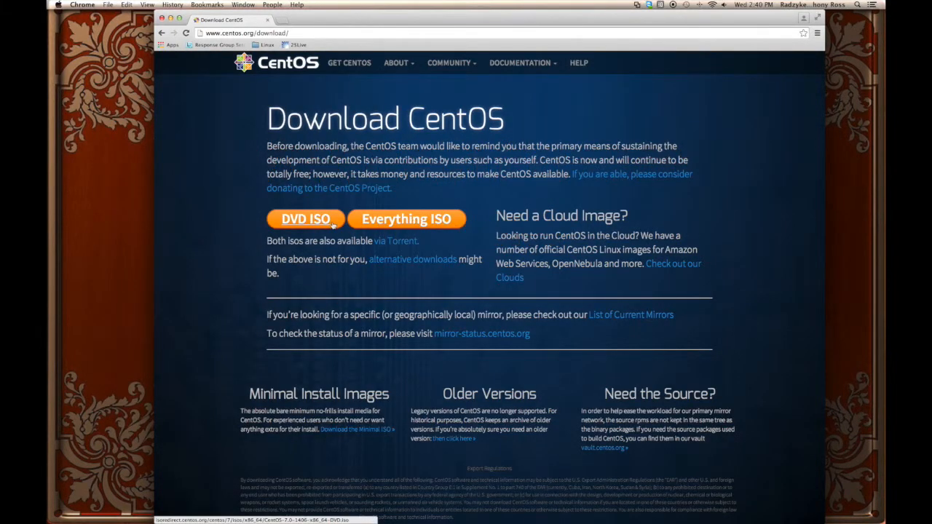
{"action": "left_click", "coordinate": [406, 219]}
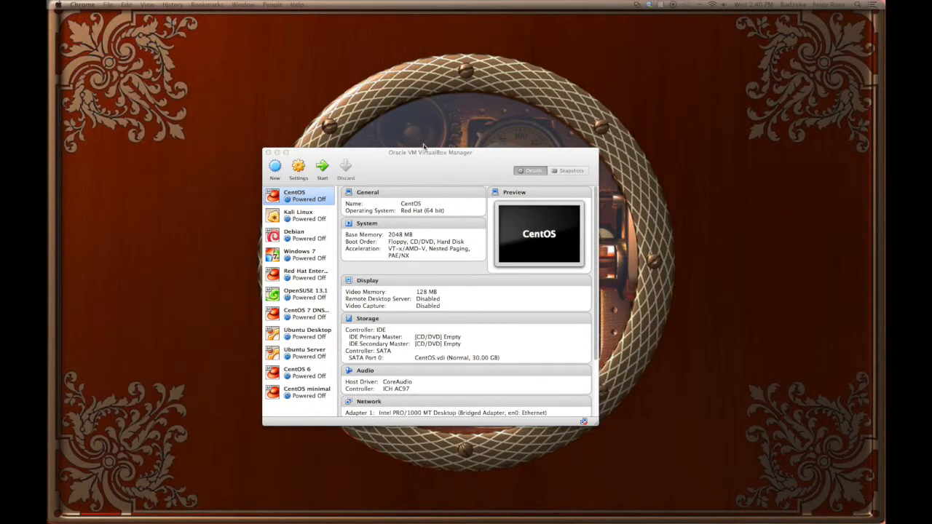
{"action": "mouse_move", "coordinate": [406, 155]}
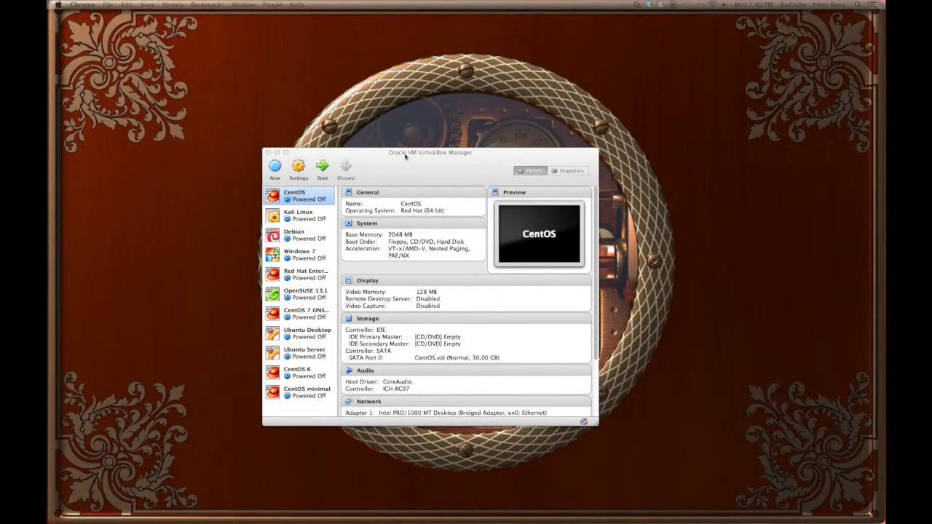
{"action": "mouse_move", "coordinate": [404, 155]}
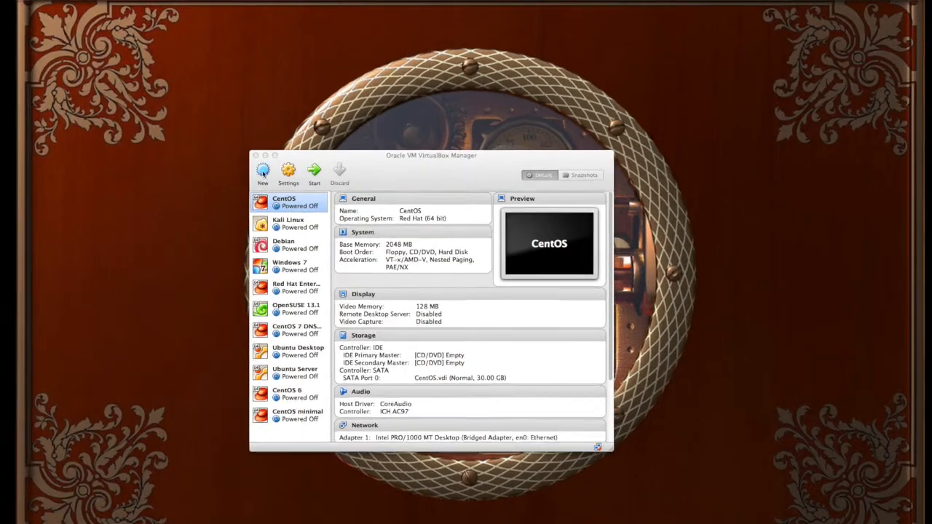
Begin a new VM named 'CentOS 7 minimal' of type Linux, version Red Hat (64 bit).
{"action": "left_click", "coordinate": [262, 172]}
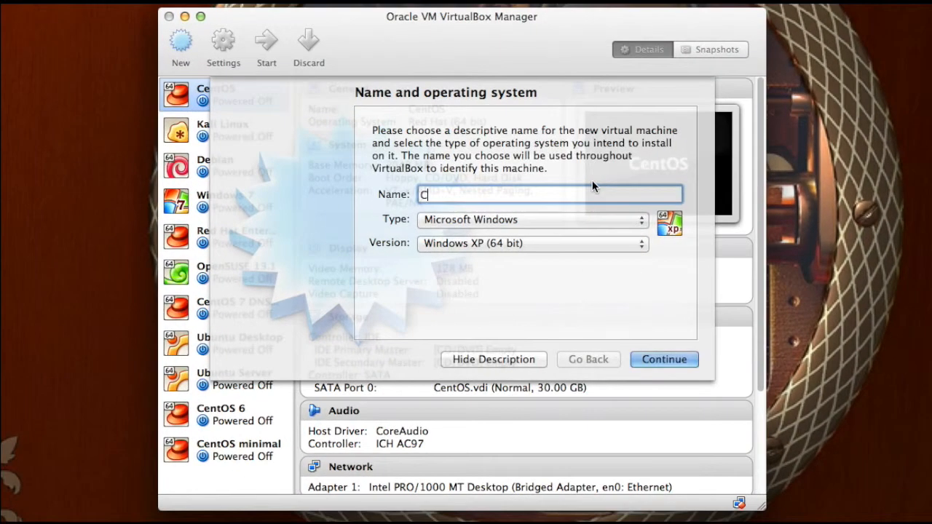
{"action": "type", "text": "entOS"}
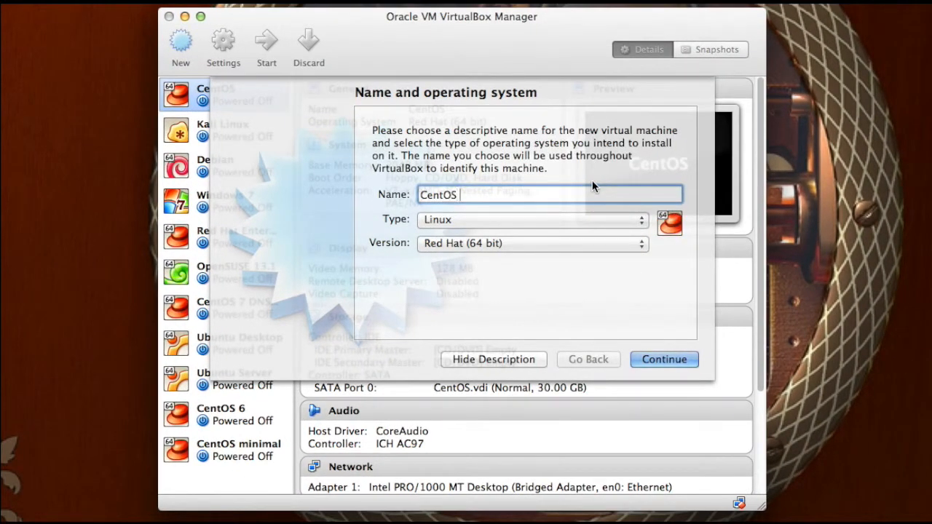
{"action": "type", "text": "7 minimal"}
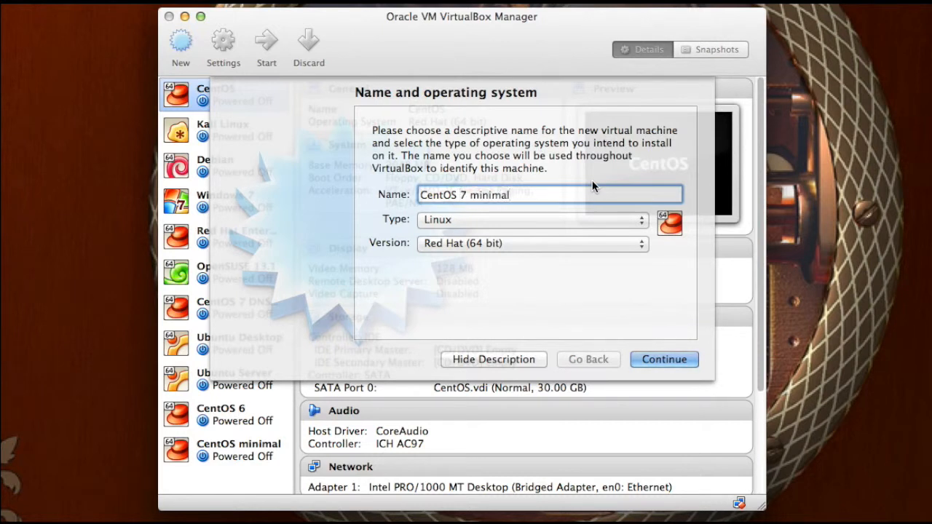
{"action": "mouse_move", "coordinate": [460, 254]}
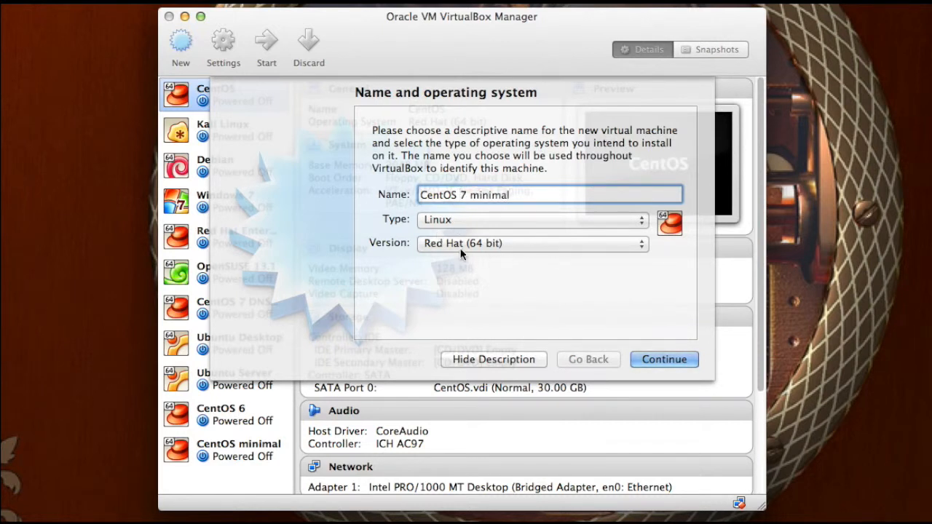
{"action": "mouse_move", "coordinate": [448, 253]}
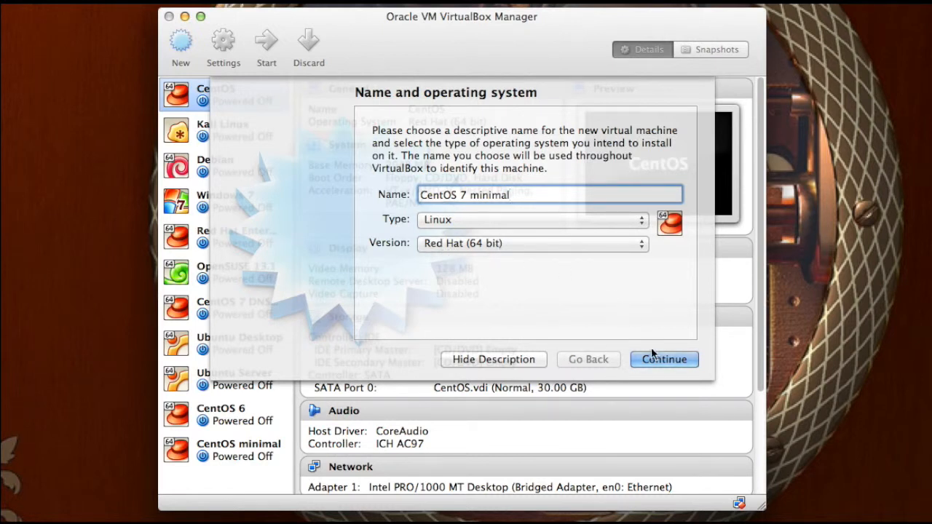
{"action": "left_click", "coordinate": [664, 358]}
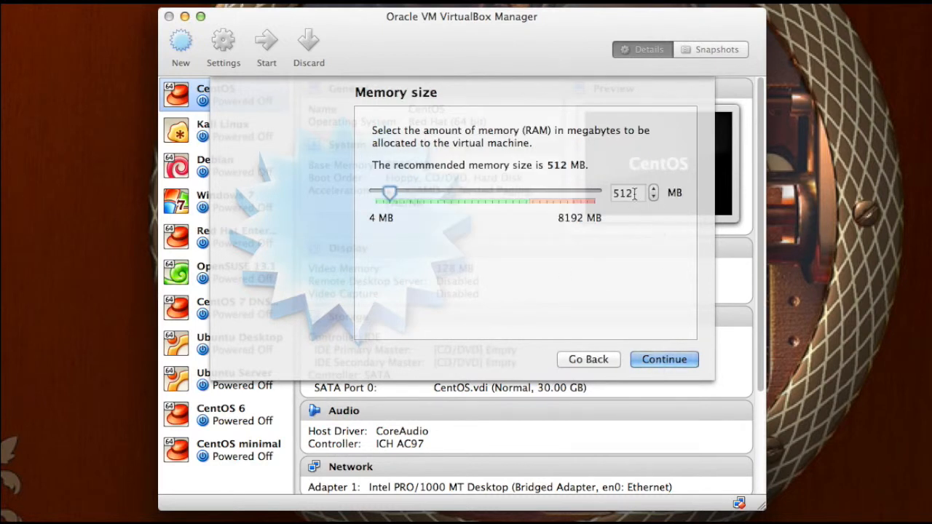
Give the machine 1024 MB of memory and continue.
{"action": "left_click_drag", "start_coordinate": [391, 192], "coordinate": [405, 193]}
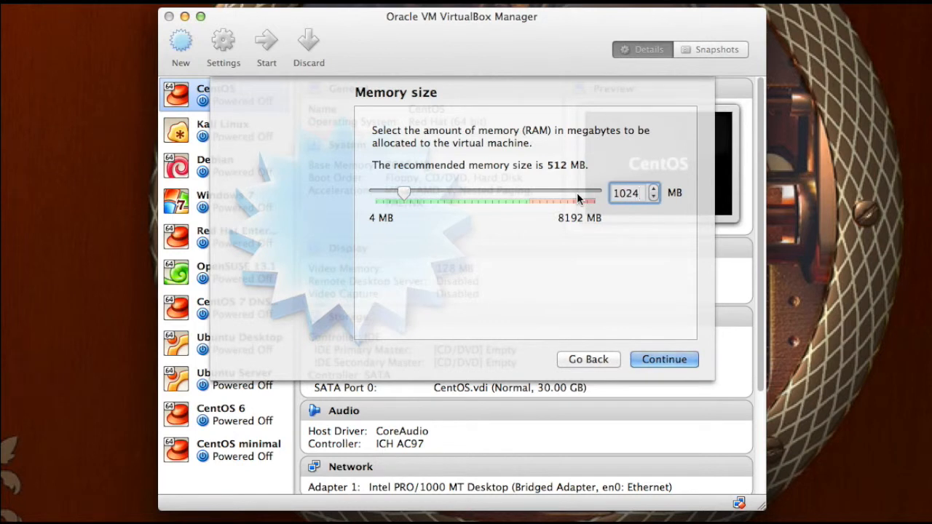
{"action": "left_click", "coordinate": [664, 358]}
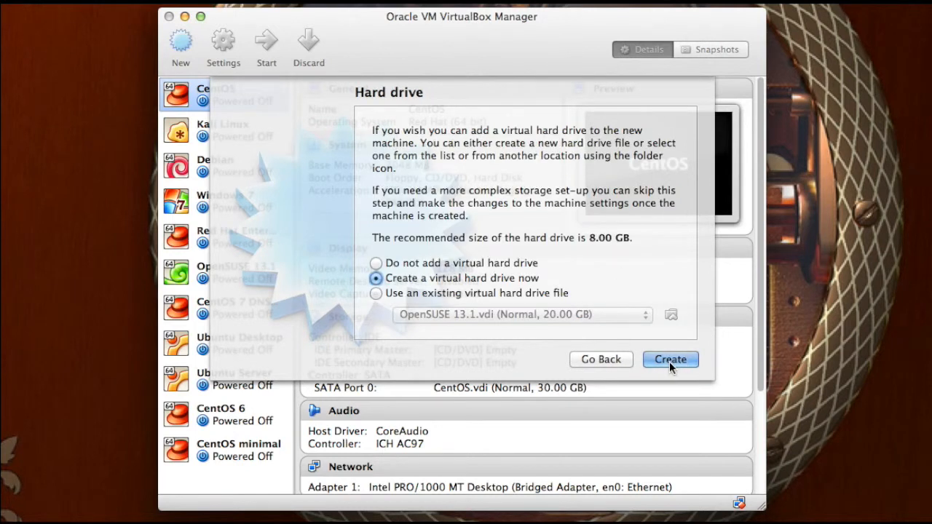
{"action": "mouse_move", "coordinate": [431, 282]}
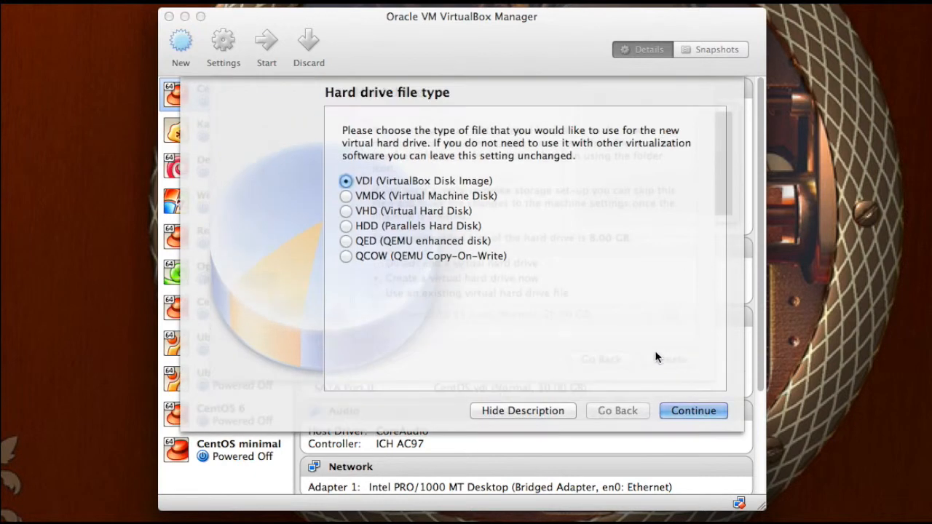
Create a dynamically allocated 20.00 GB VDI disk, finishing the CentOS 7 minimal machine.
{"action": "left_click", "coordinate": [693, 411]}
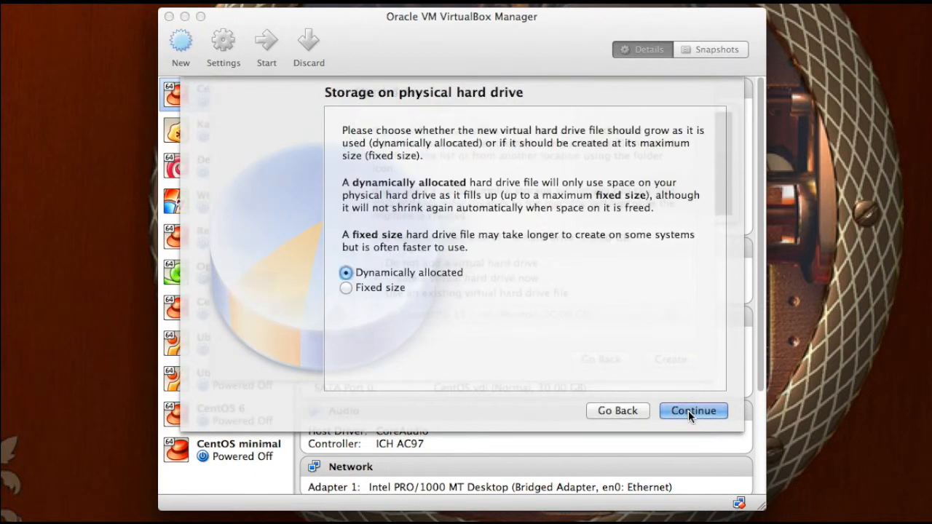
{"action": "left_click", "coordinate": [693, 410]}
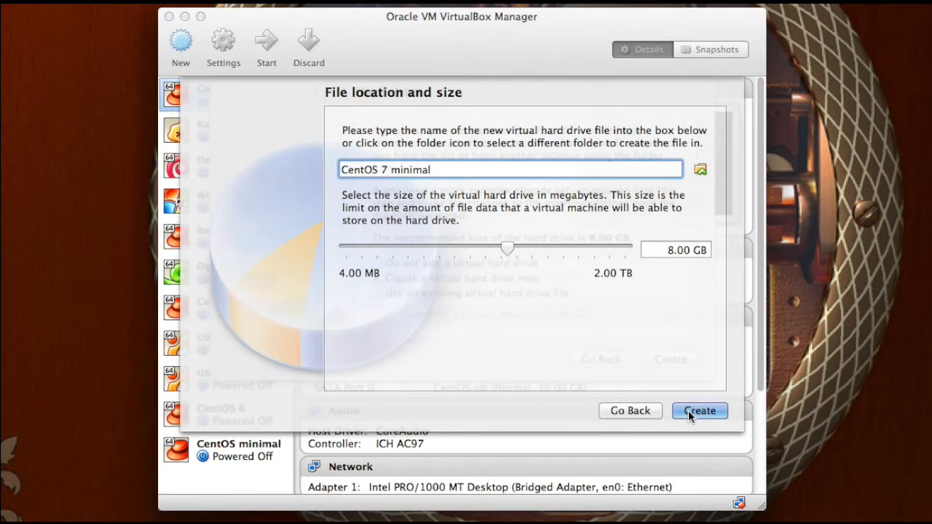
{"action": "left_click", "coordinate": [675, 250]}
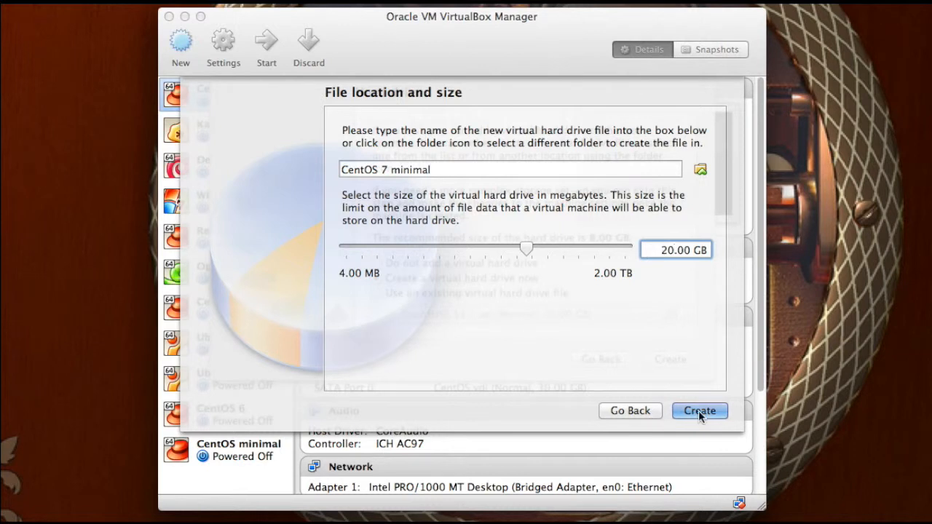
{"action": "left_click", "coordinate": [699, 411]}
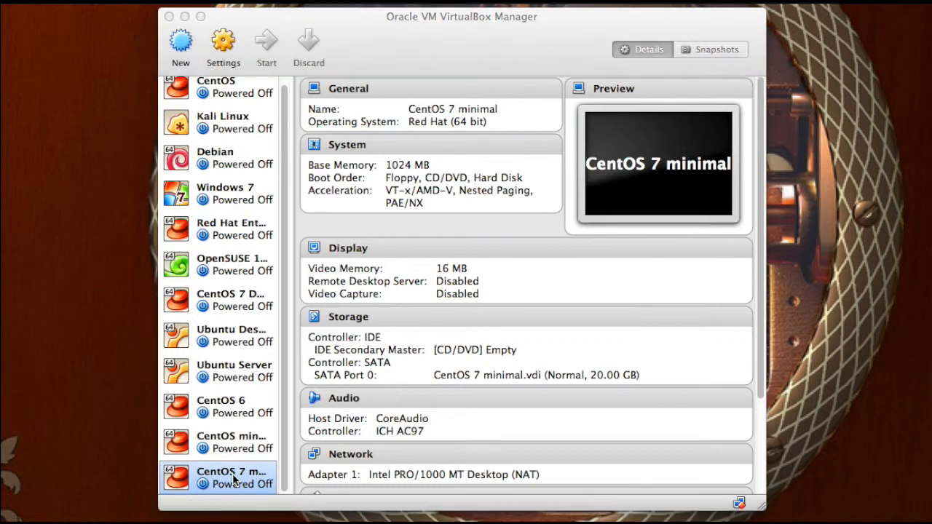
Start the machine booting from CentOS-7.0-1406-x86_64-Everything.iso.
{"action": "left_click", "coordinate": [265, 43]}
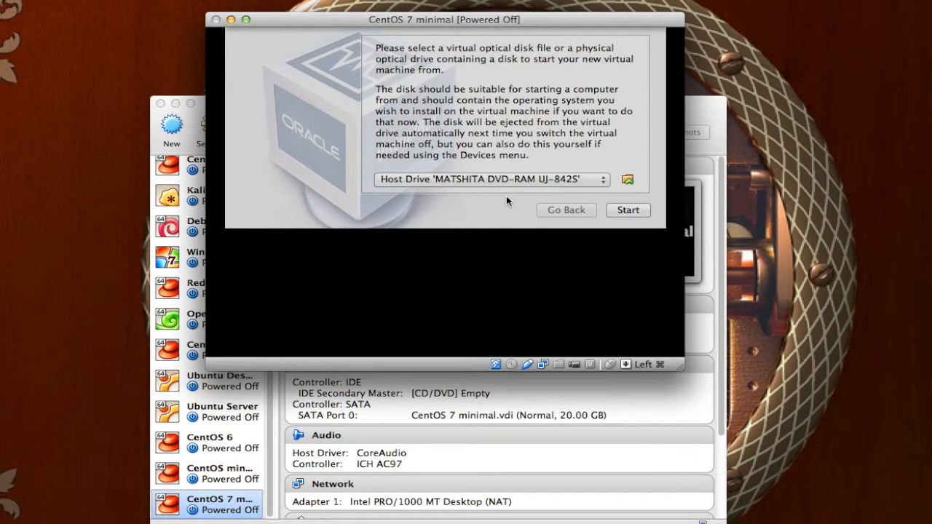
{"action": "mouse_move", "coordinate": [547, 192]}
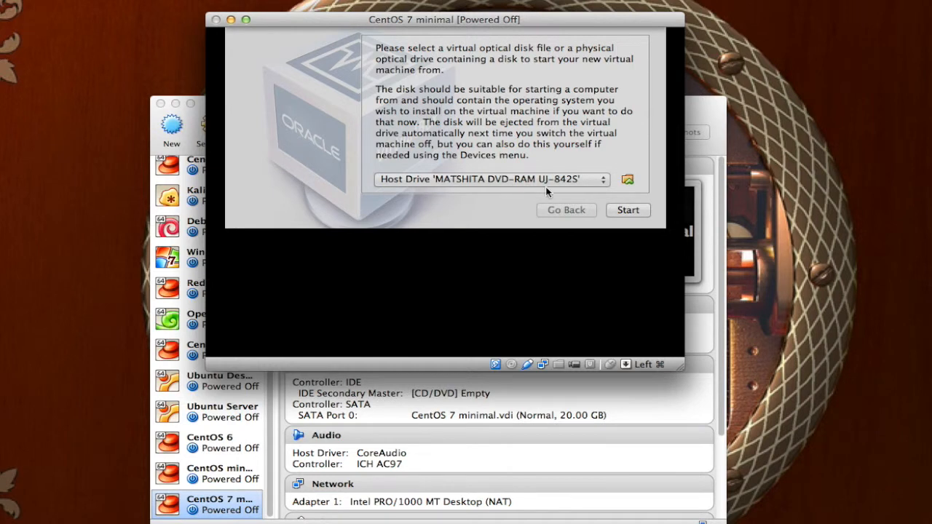
{"action": "left_click", "coordinate": [626, 180]}
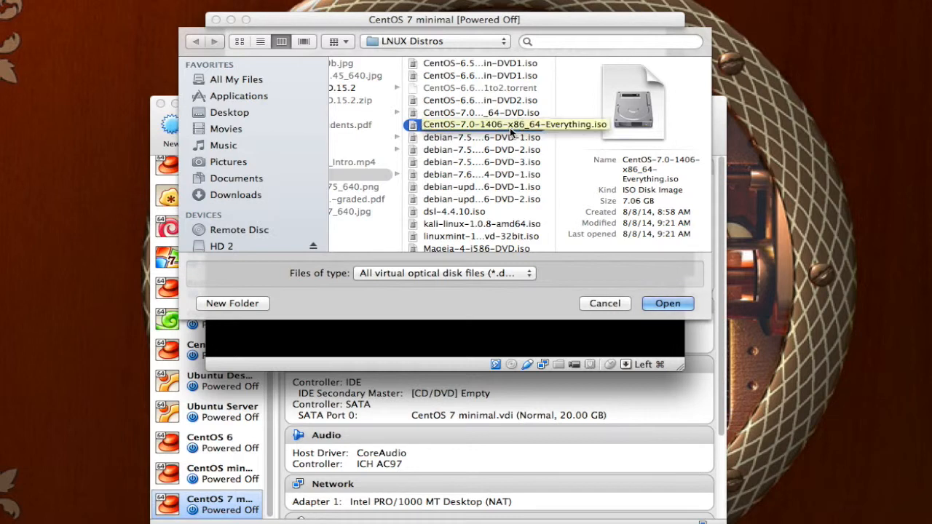
{"action": "left_click", "coordinate": [667, 303]}
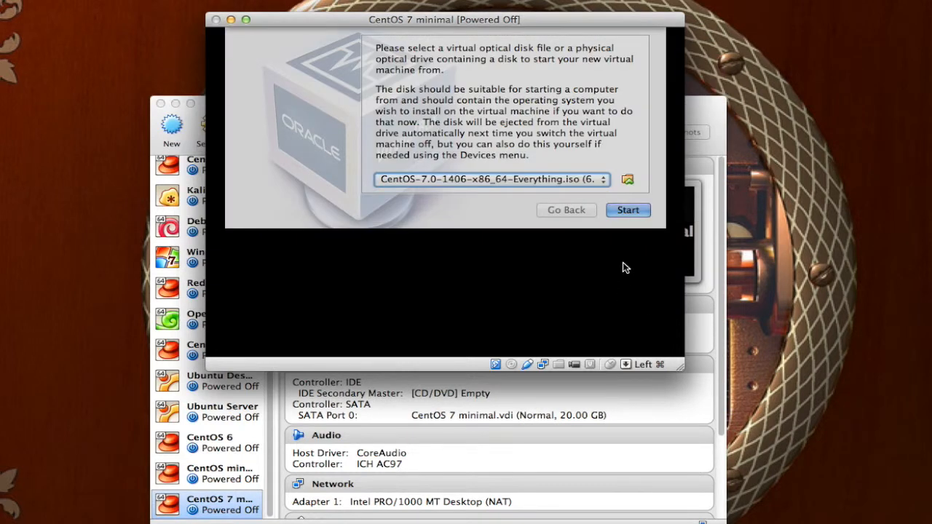
{"action": "left_click", "coordinate": [627, 210]}
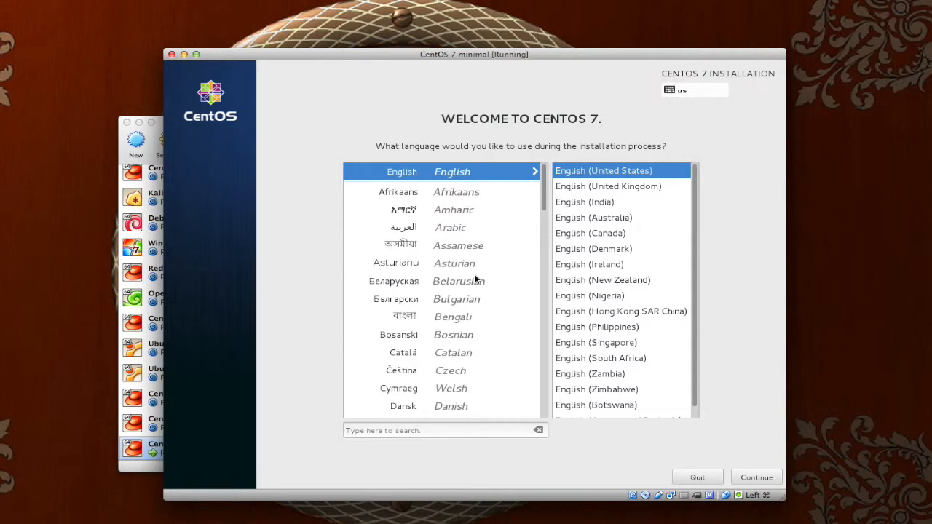
{"action": "mouse_move", "coordinate": [407, 172]}
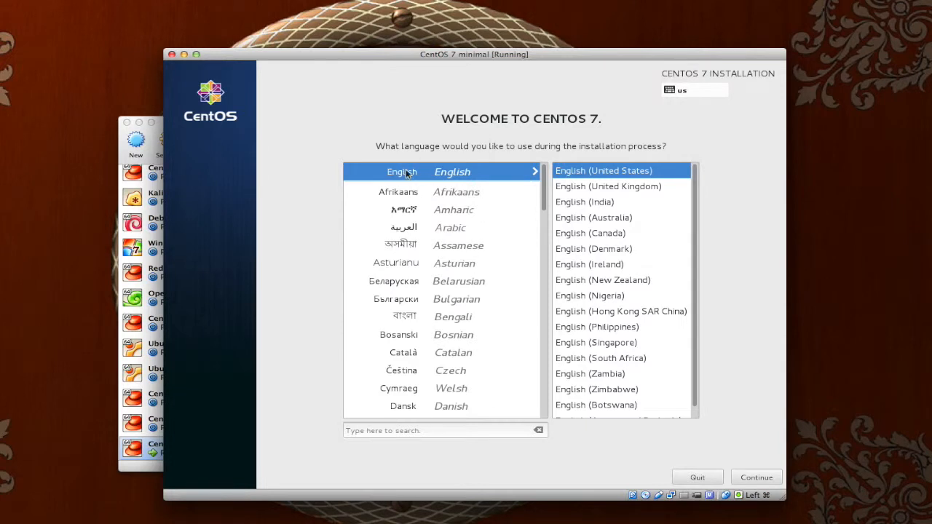
{"action": "mouse_move", "coordinate": [761, 446]}
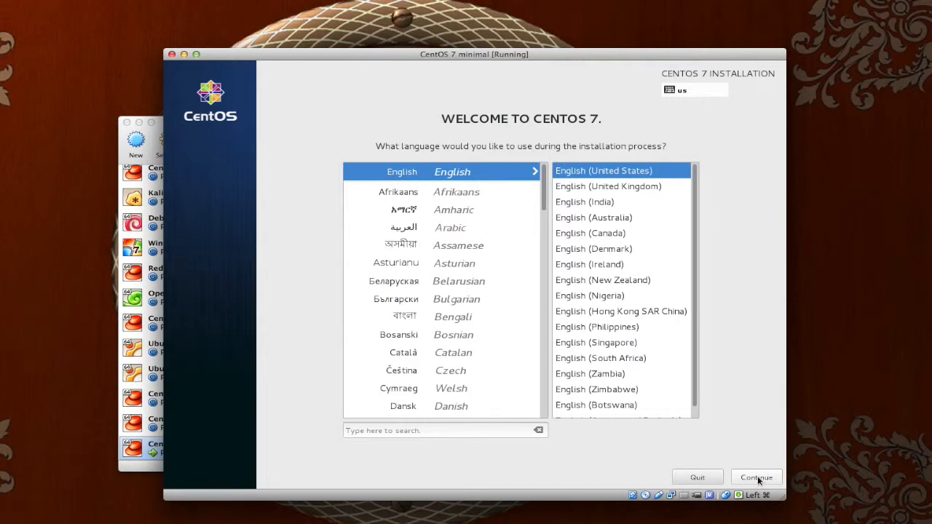
Continue past the welcome screen with English (United States) to the Installation Summary.
{"action": "left_click", "coordinate": [755, 478]}
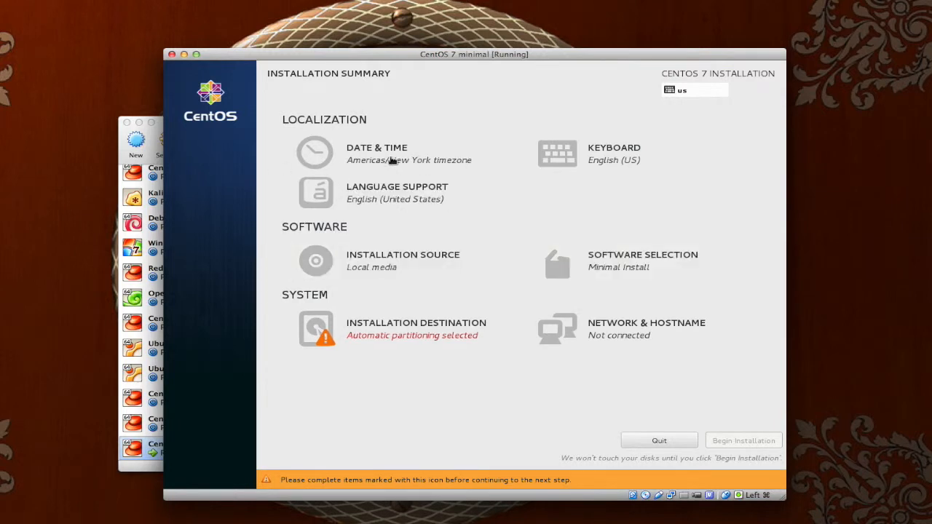
{"action": "mouse_move", "coordinate": [393, 159]}
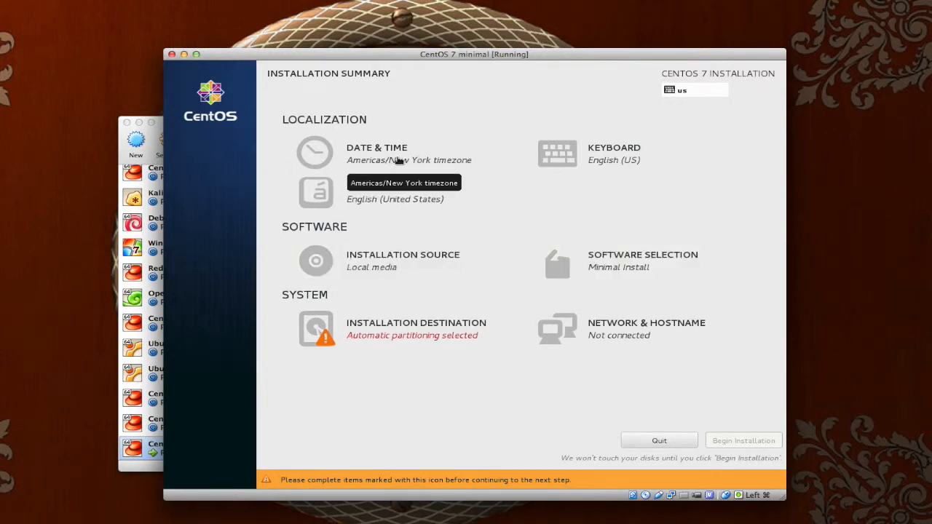
{"action": "mouse_move", "coordinate": [402, 259]}
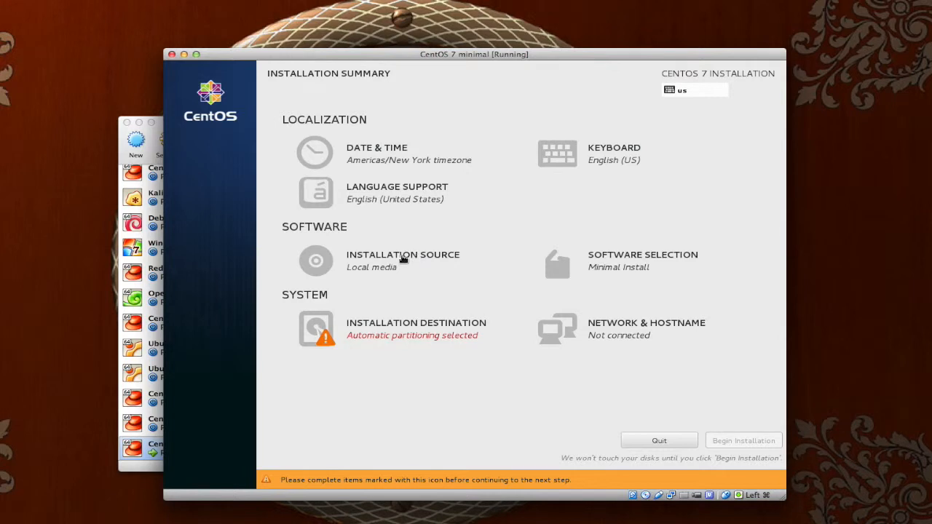
{"action": "mouse_move", "coordinate": [521, 256]}
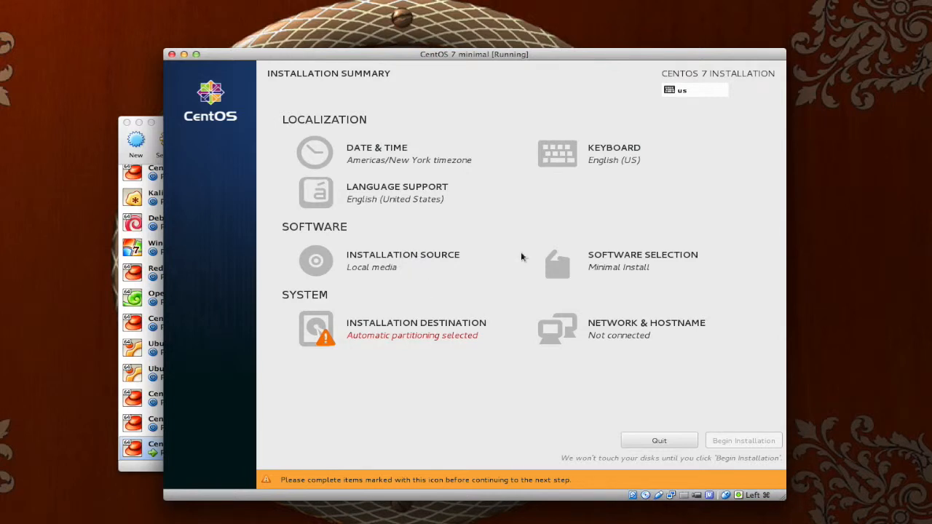
{"action": "mouse_move", "coordinate": [609, 271]}
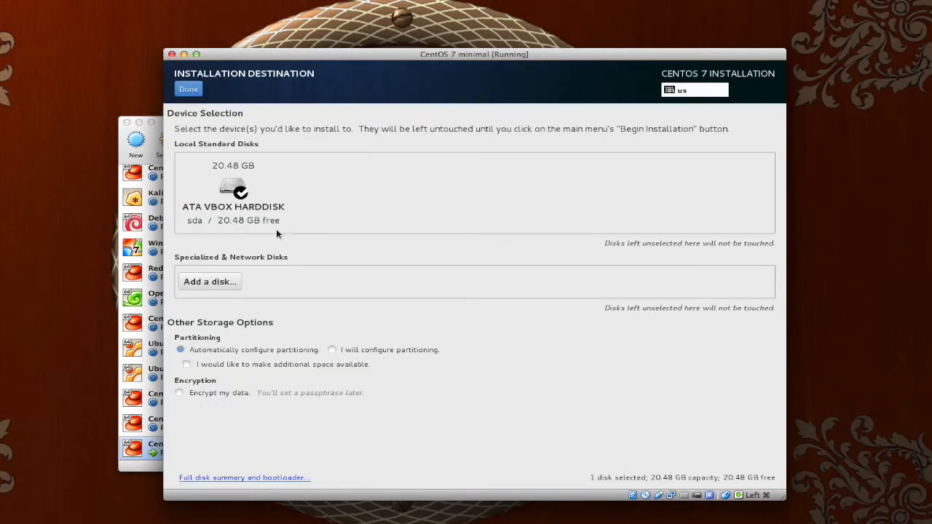
{"action": "mouse_move", "coordinate": [232, 368]}
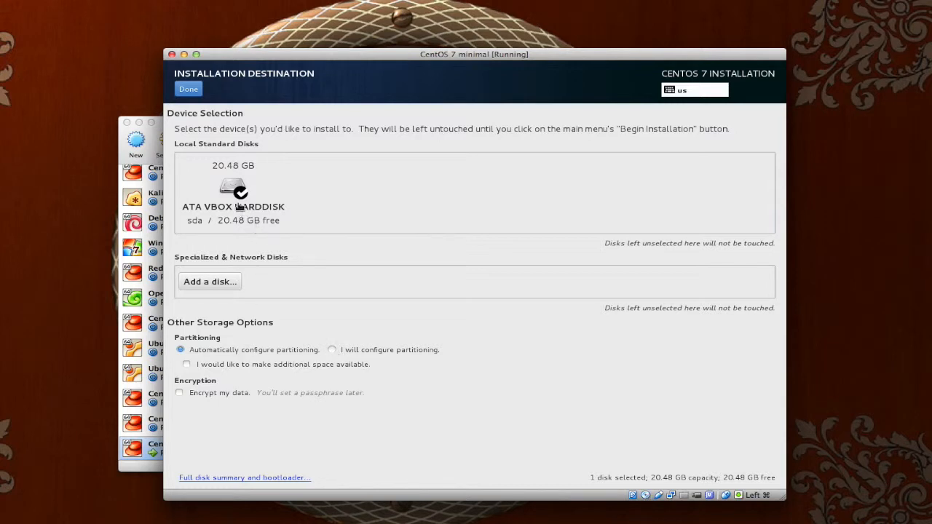
Choose the 20.48 GB ATA VBOX HARDDISK as installation destination with automatic partitioning.
{"action": "left_click", "coordinate": [232, 193]}
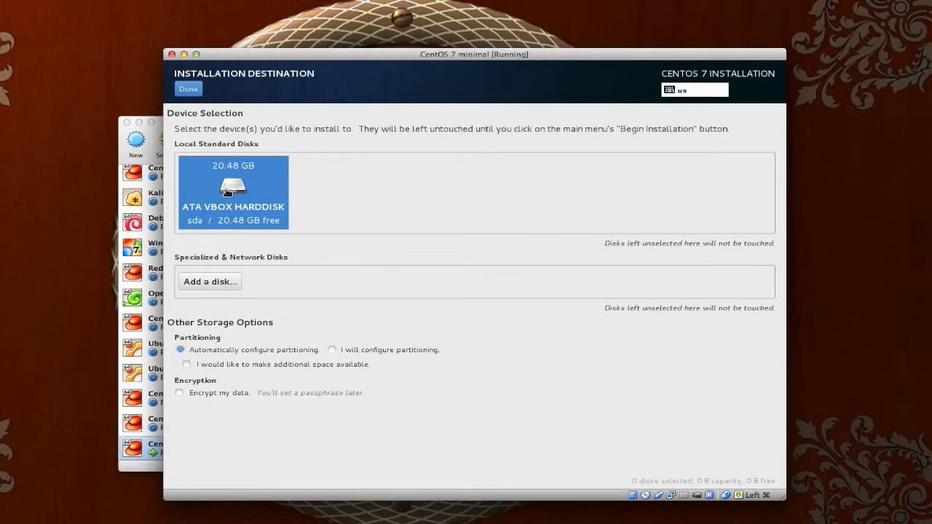
{"action": "left_click", "coordinate": [233, 186]}
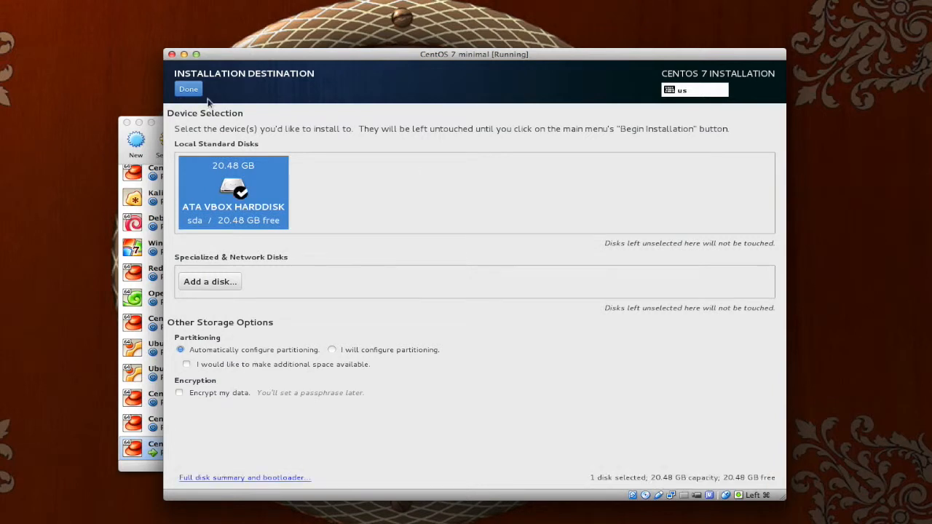
{"action": "mouse_move", "coordinate": [194, 120]}
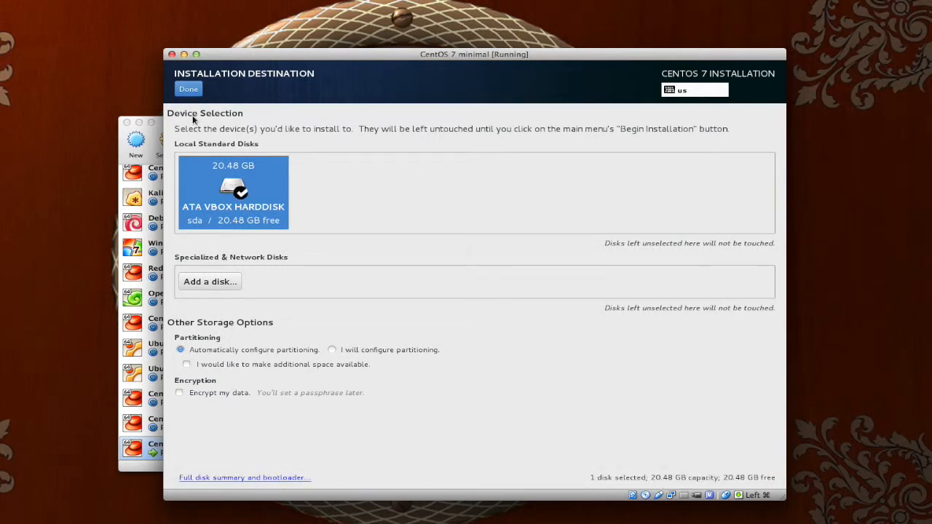
{"action": "left_click", "coordinate": [188, 89]}
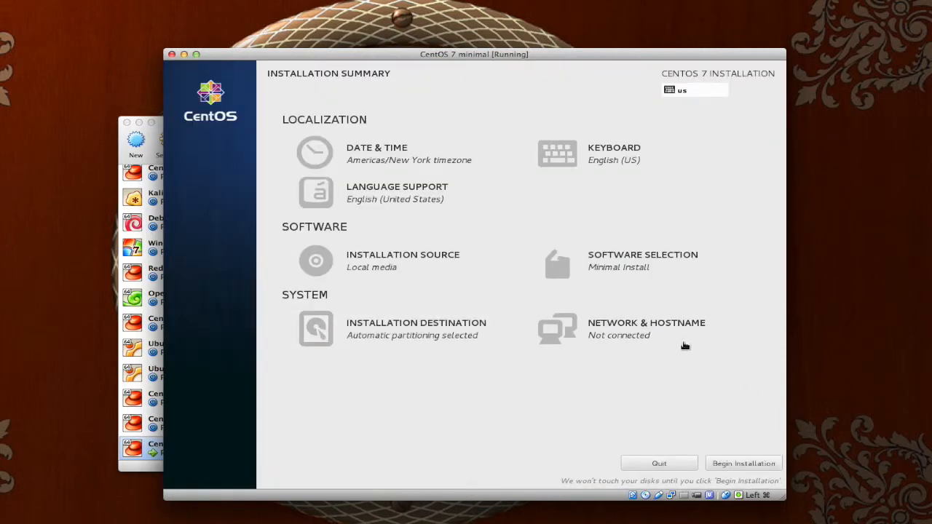
{"action": "mouse_move", "coordinate": [575, 337]}
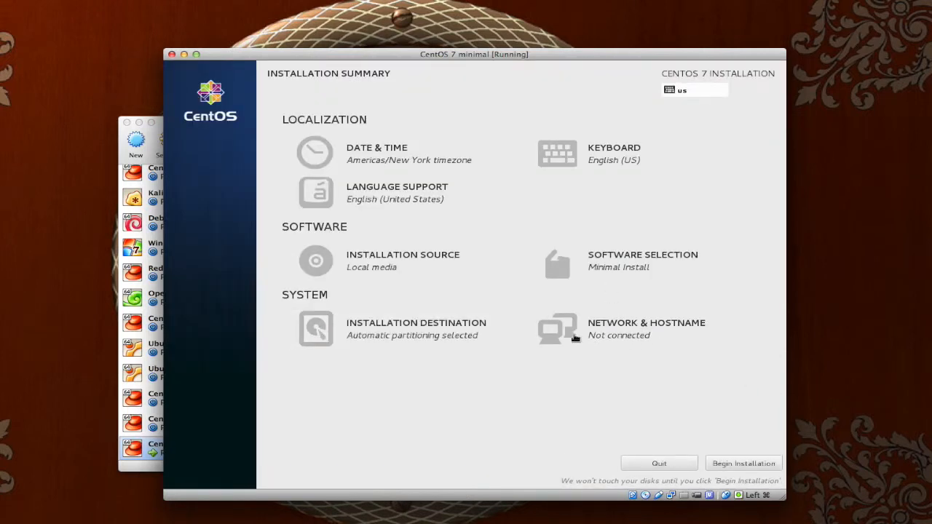
Switch the Ethernet connection ON in Network & Hostname.
{"action": "left_click", "coordinate": [646, 329]}
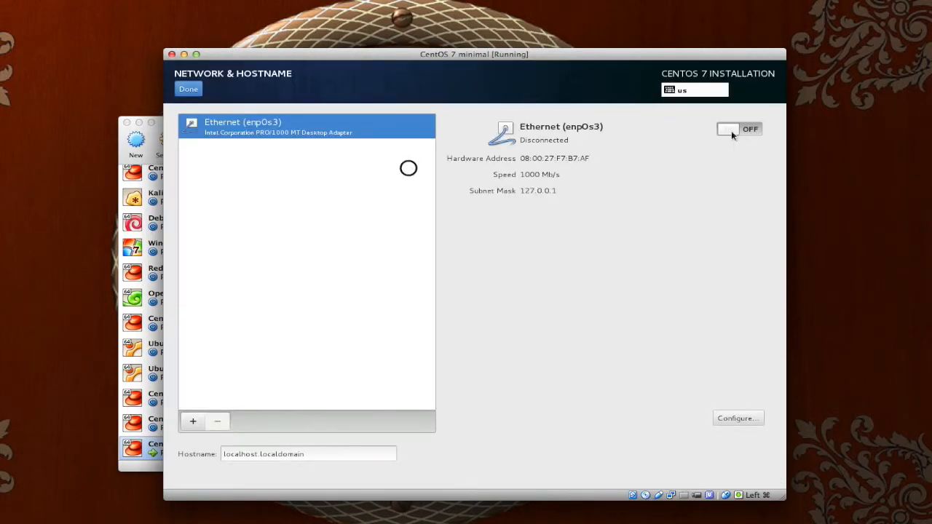
{"action": "left_click", "coordinate": [738, 128]}
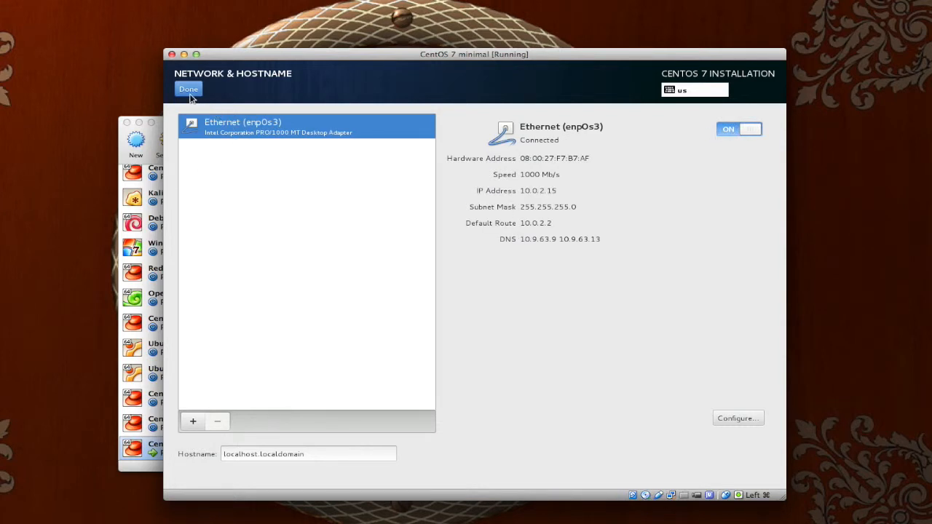
{"action": "left_click", "coordinate": [188, 89]}
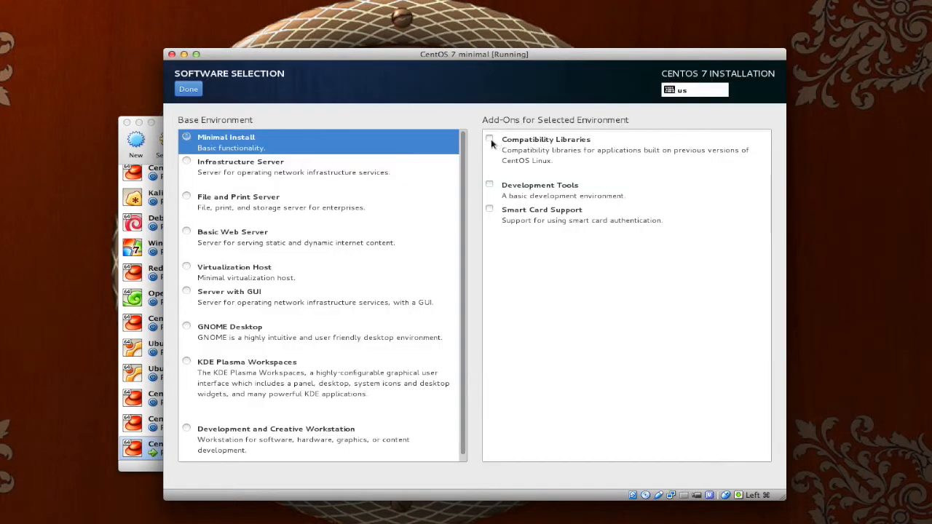
Keep Minimal Install with Compatibility Libraries and Development Tools add-ons ticked, and accept.
{"action": "left_click", "coordinate": [489, 184]}
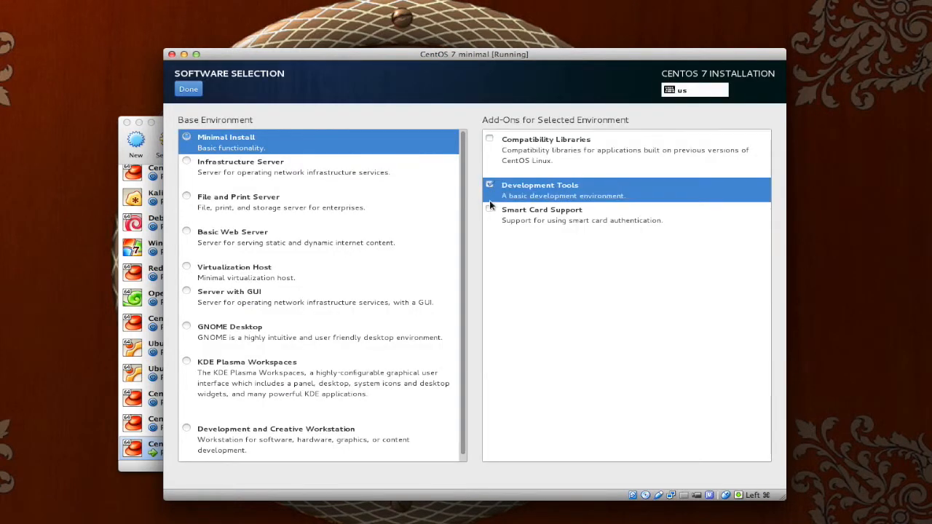
{"action": "left_click", "coordinate": [489, 140]}
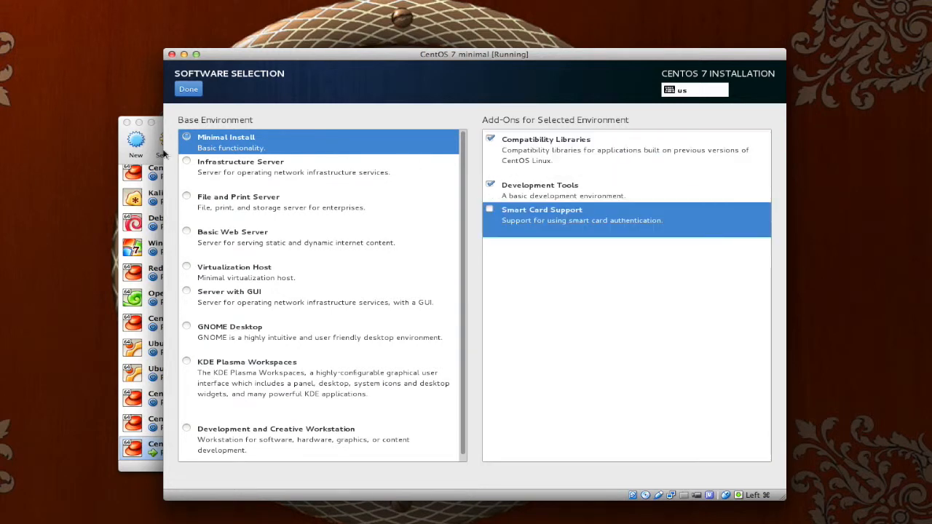
{"action": "mouse_move", "coordinate": [564, 152]}
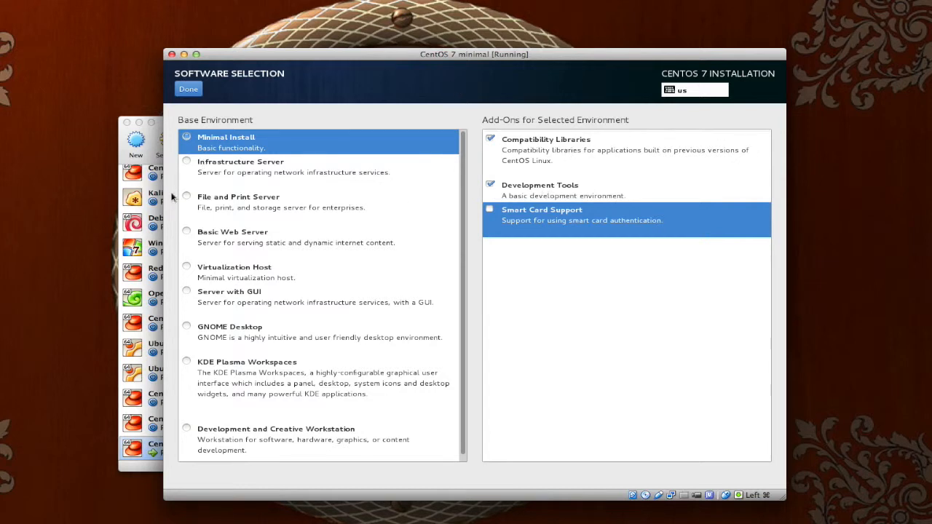
{"action": "mouse_move", "coordinate": [248, 306]}
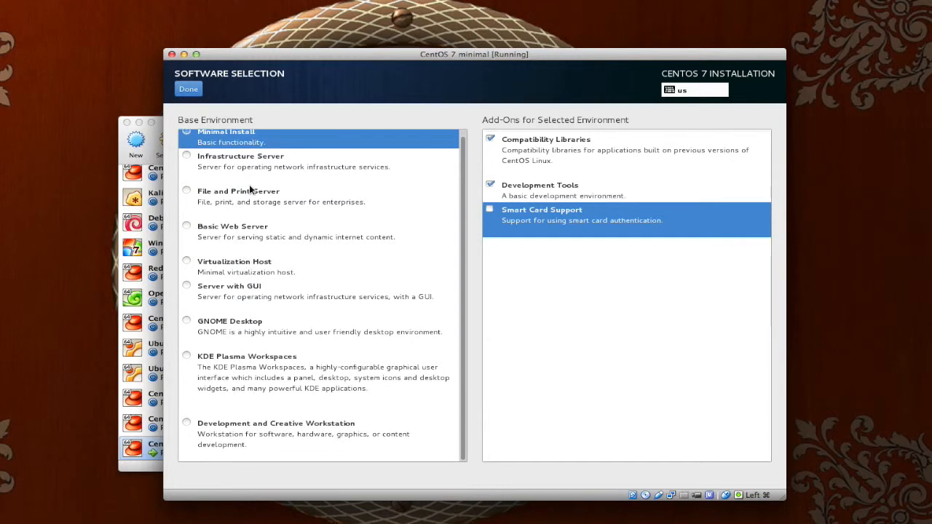
{"action": "mouse_move", "coordinate": [230, 299]}
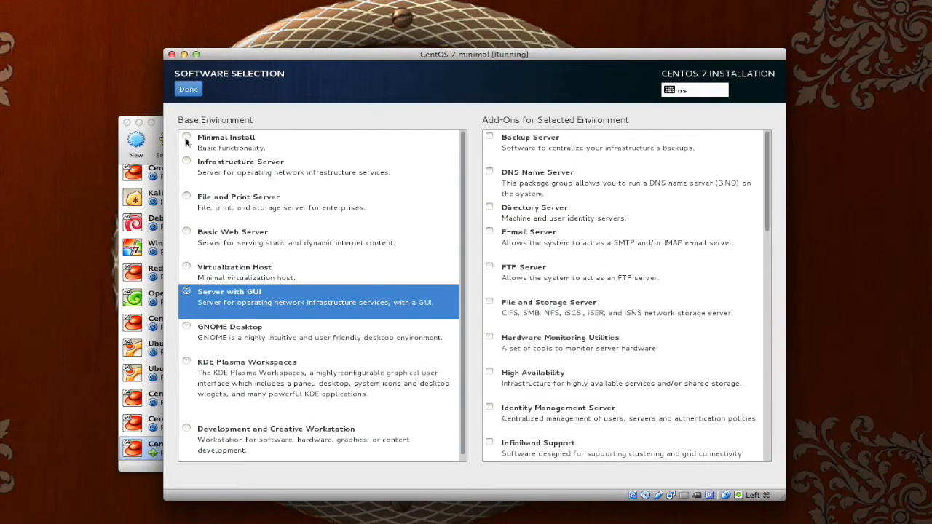
{"action": "left_click", "coordinate": [187, 140]}
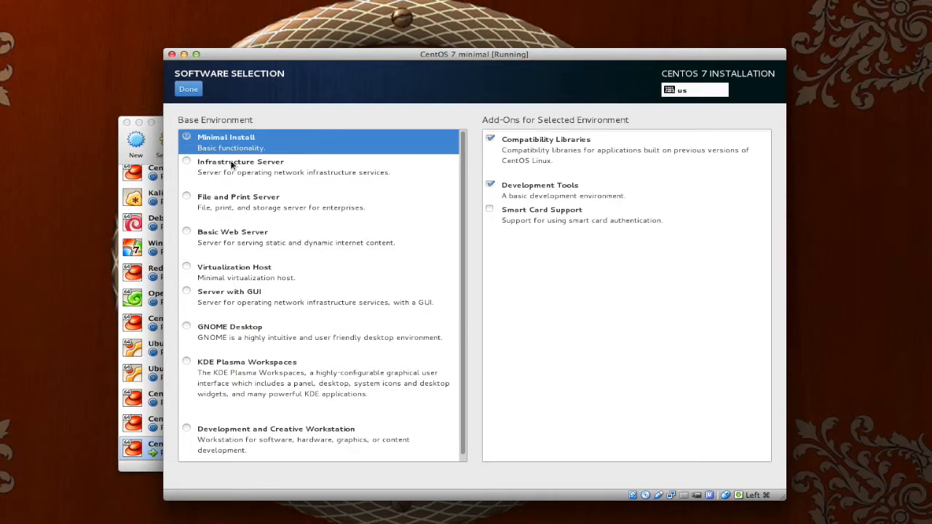
{"action": "mouse_move", "coordinate": [181, 416]}
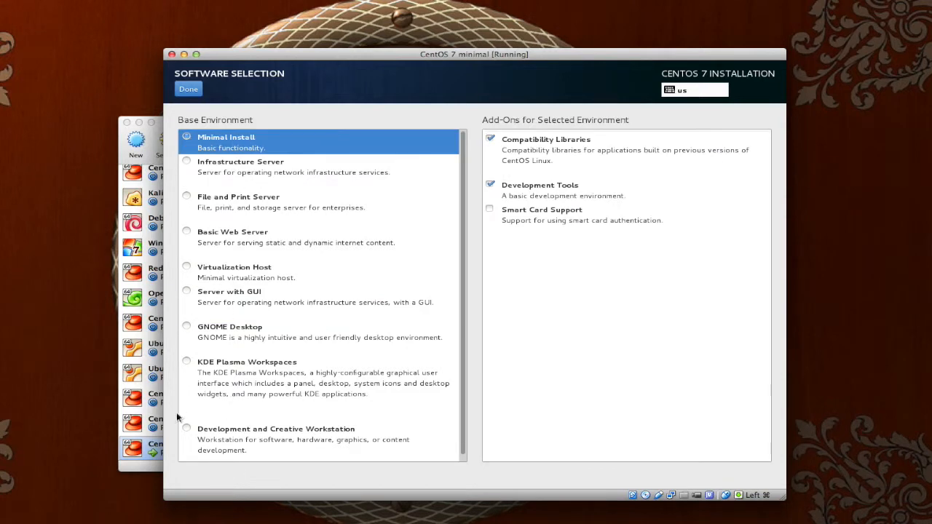
{"action": "mouse_move", "coordinate": [536, 247]}
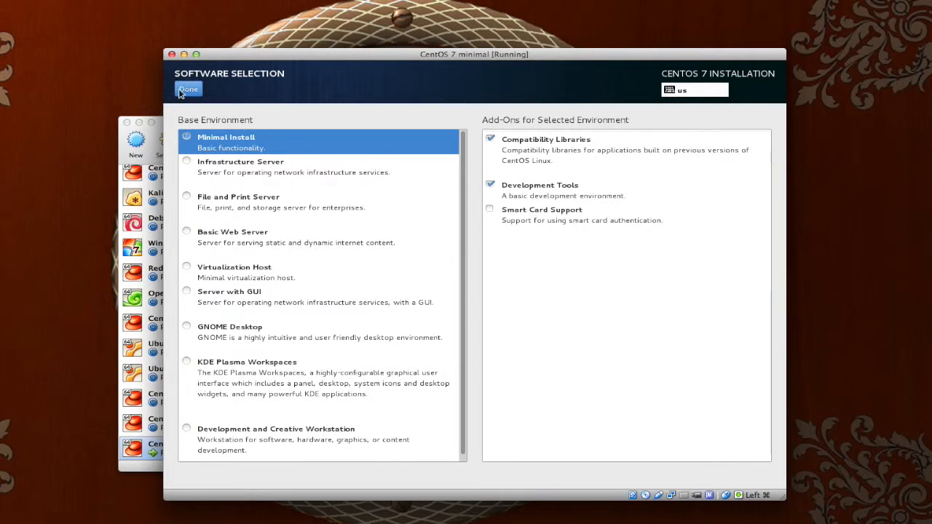
{"action": "left_click", "coordinate": [188, 89]}
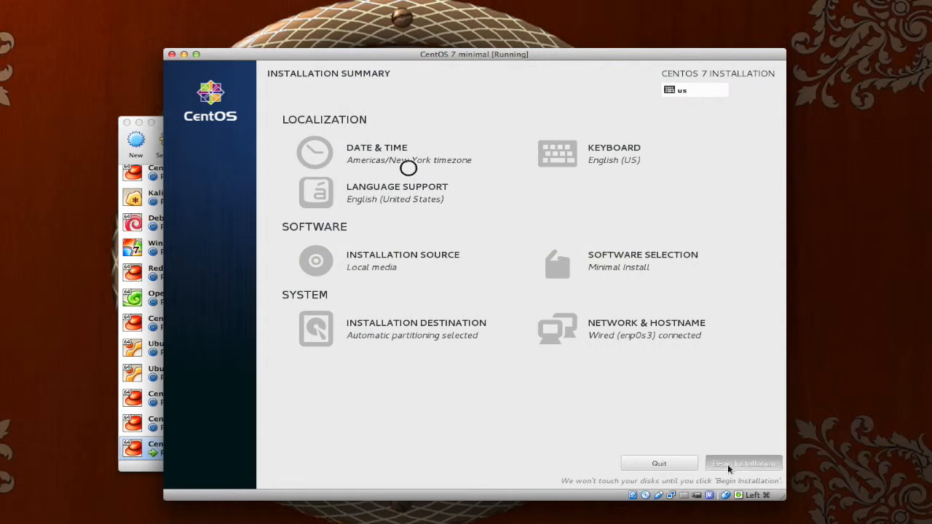
{"action": "left_click", "coordinate": [742, 463]}
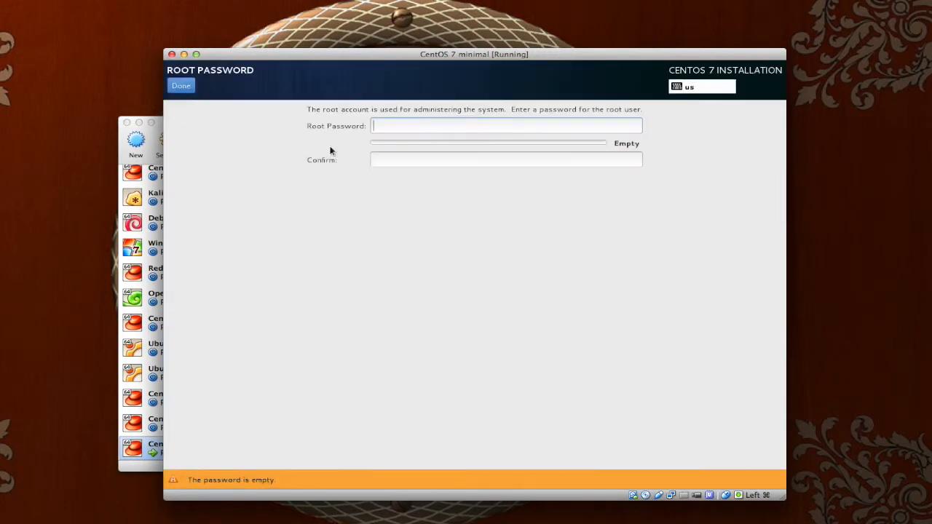
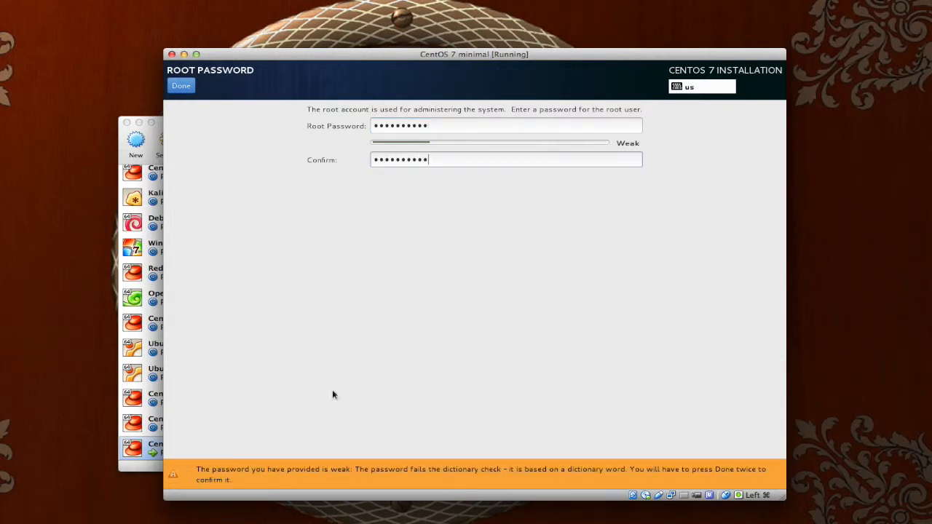
{"action": "mouse_move", "coordinate": [273, 475]}
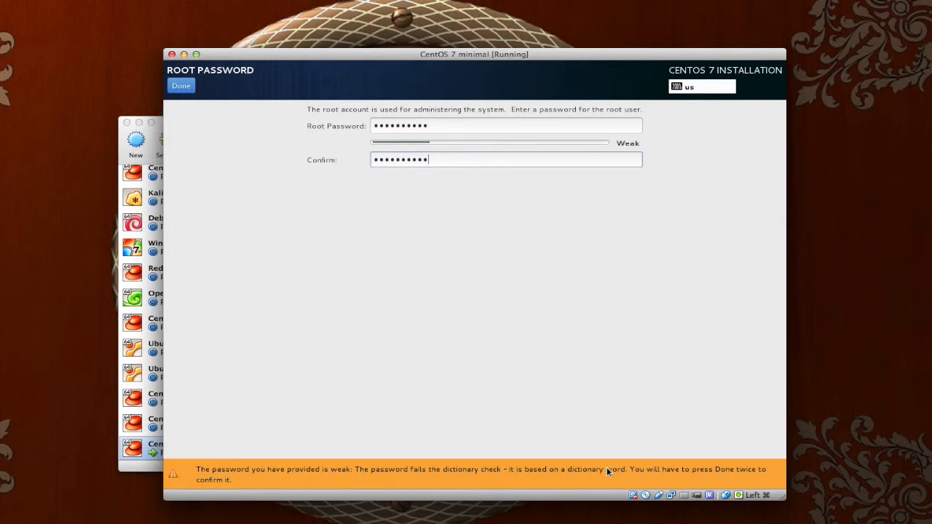
{"action": "mouse_move", "coordinate": [650, 475]}
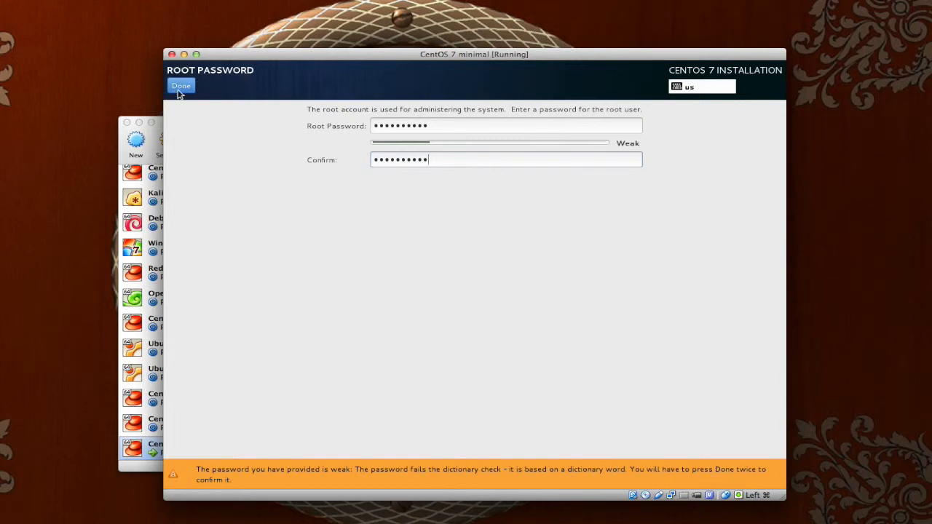
Accept the root password and create regular user 'tux' with its password.
{"action": "left_click", "coordinate": [181, 85]}
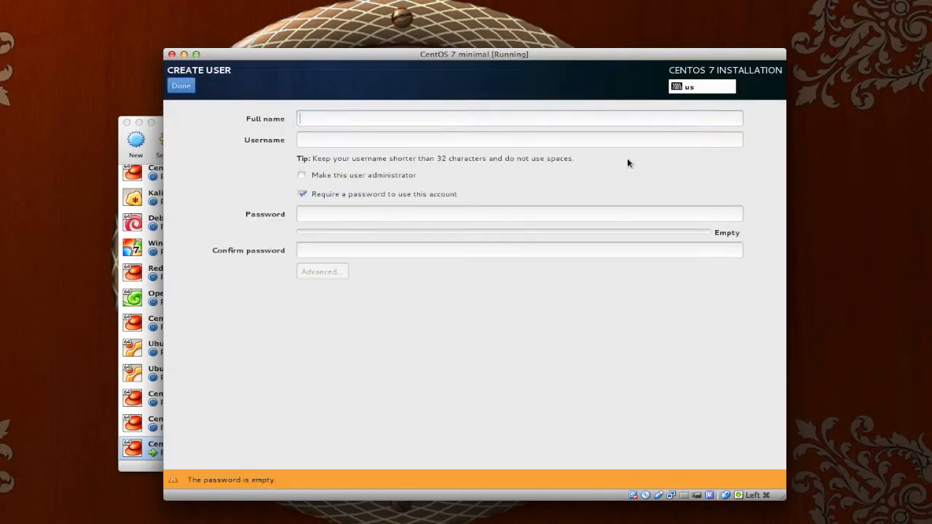
{"action": "type", "text": "tux"}
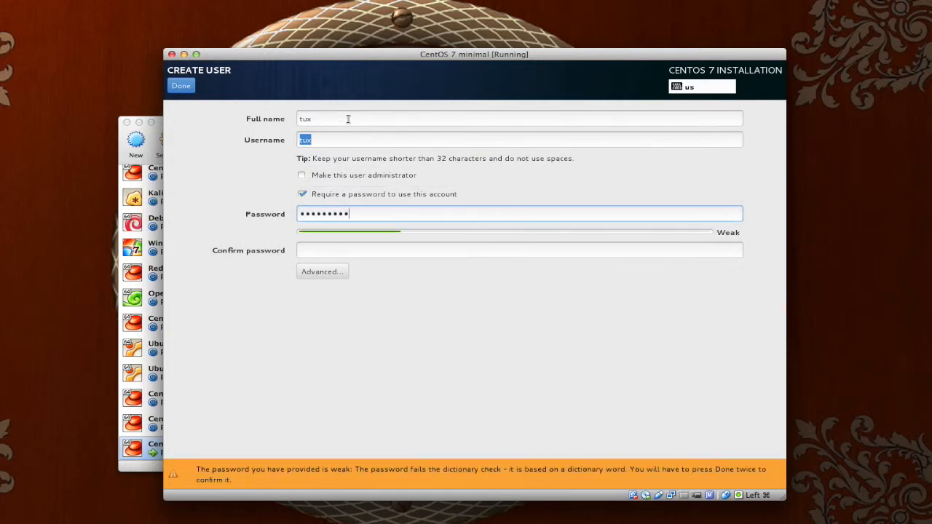
{"action": "type", "text": "••••••••••"}
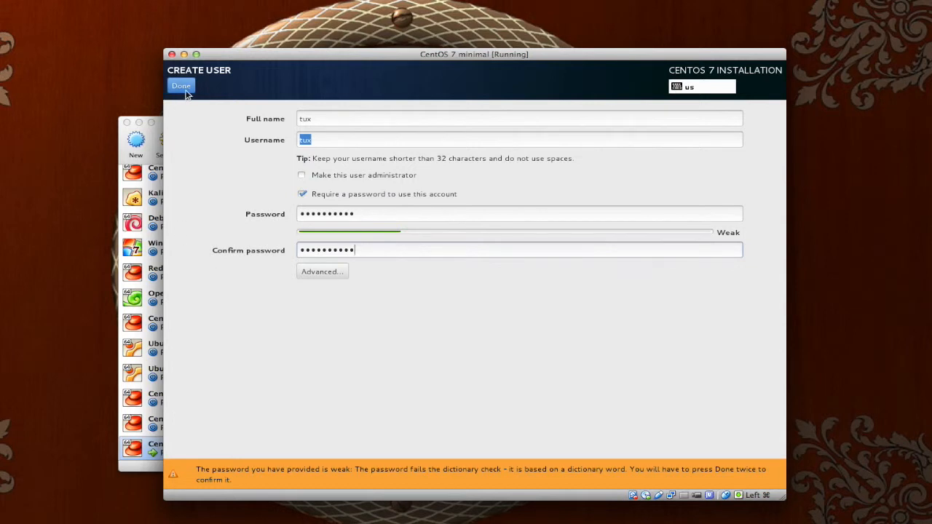
{"action": "left_click", "coordinate": [181, 86]}
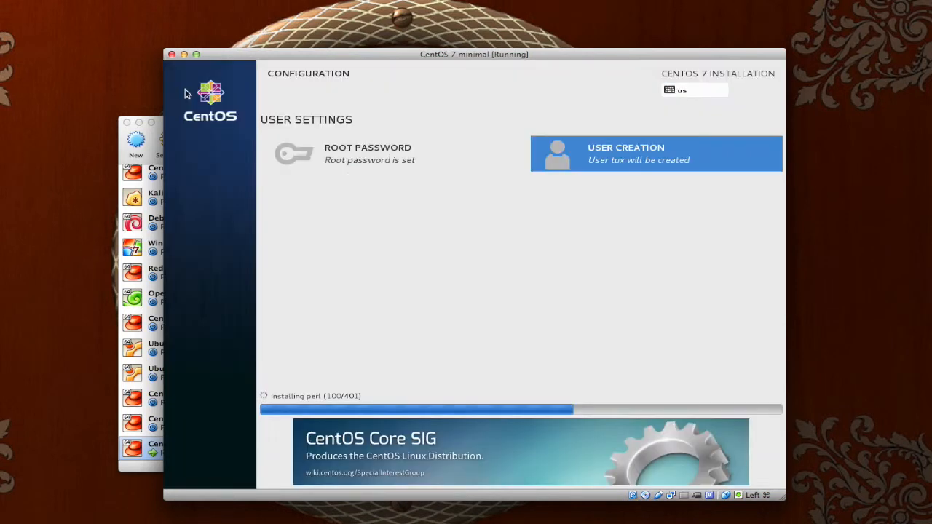
{"action": "mouse_move", "coordinate": [341, 282]}
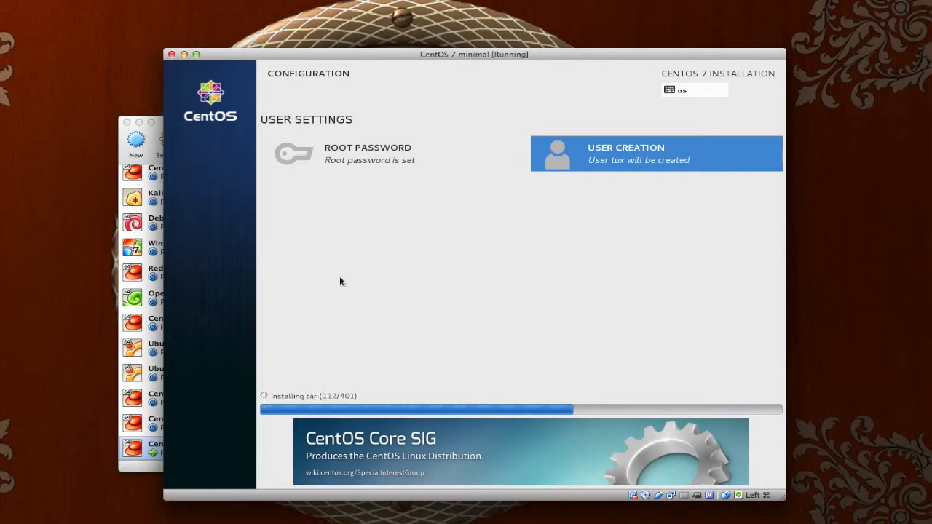
{"action": "mouse_move", "coordinate": [390, 370]}
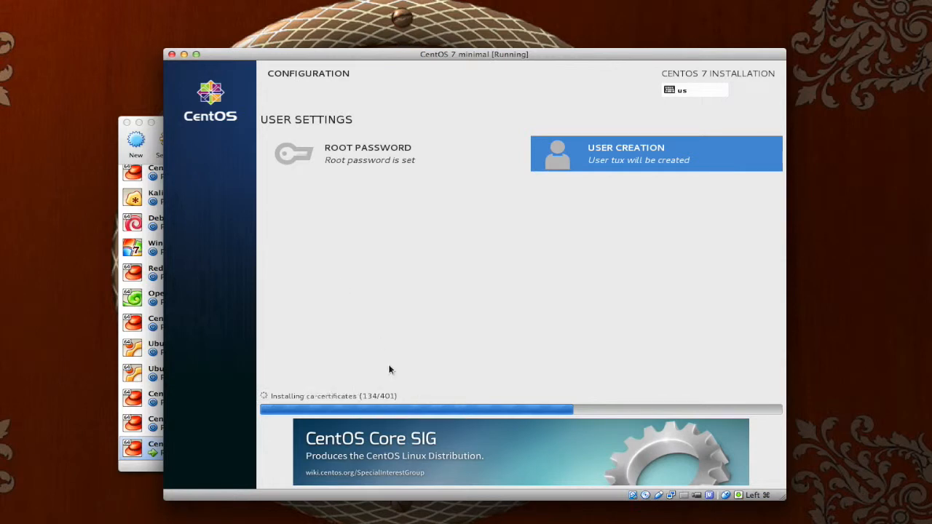
{"action": "mouse_move", "coordinate": [446, 271]}
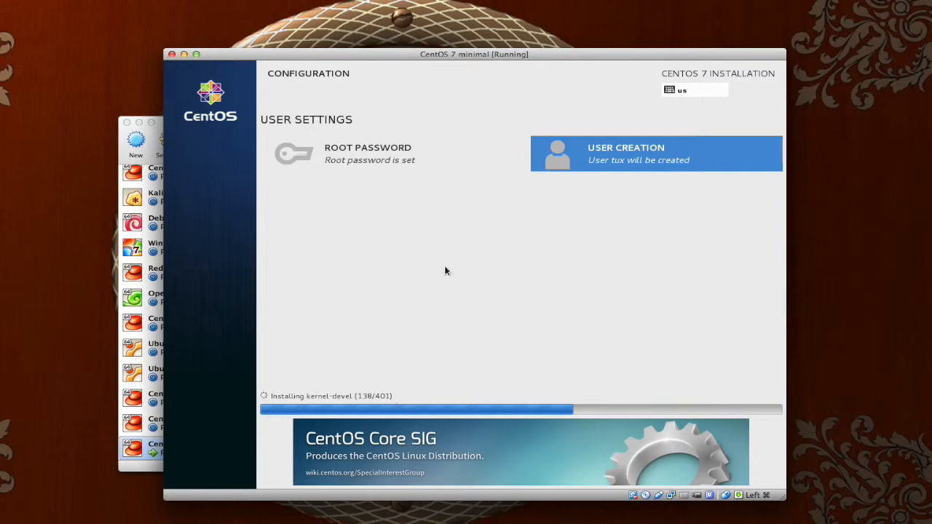
{"action": "mouse_move", "coordinate": [437, 254]}
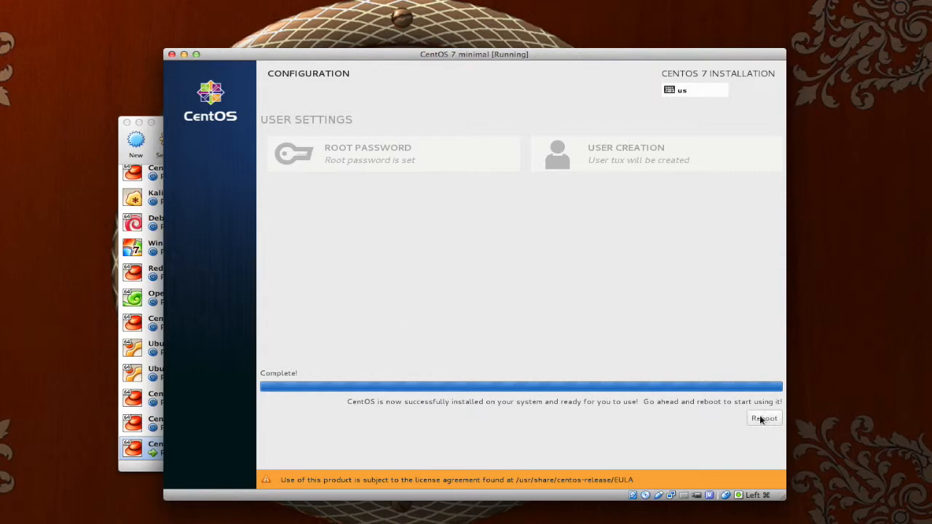
Reboot the finished installation to the localhost text login prompt.
{"action": "left_click", "coordinate": [763, 418]}
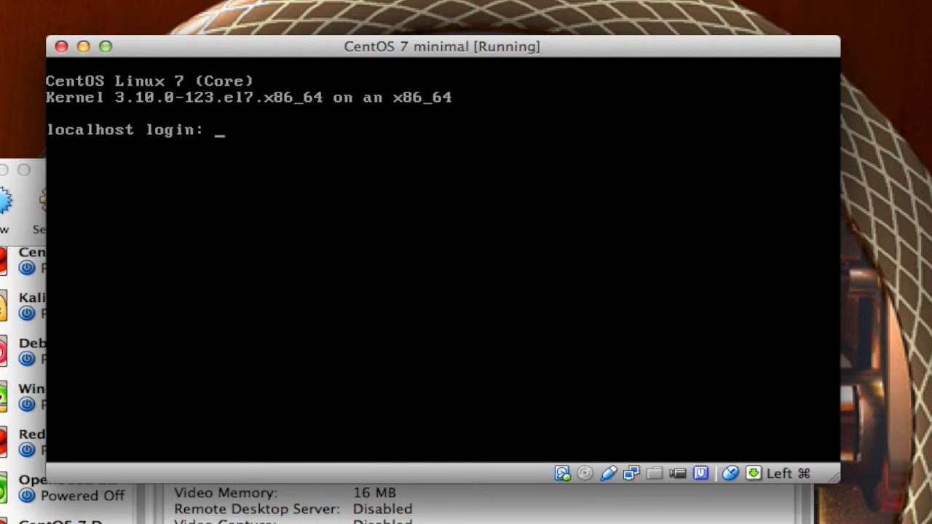
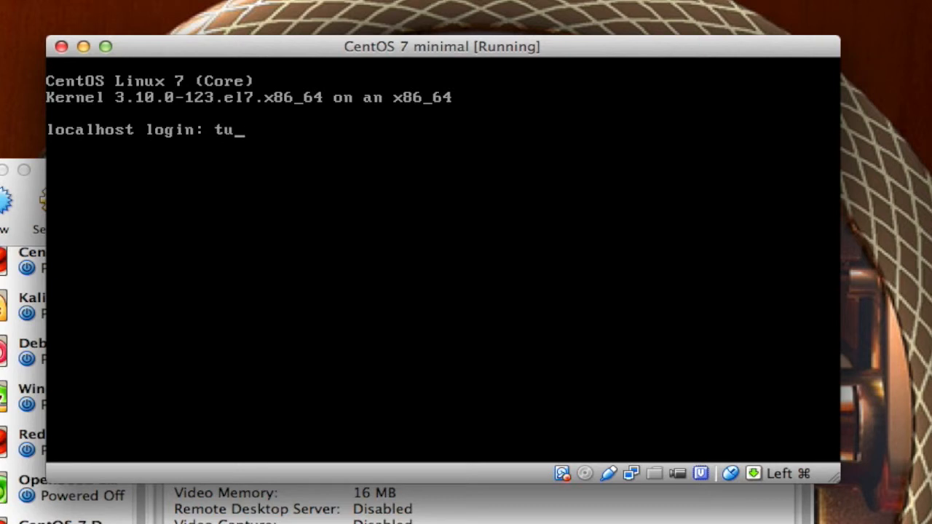
Log in as tux and then as root with their passwords, then exit the root shell back to the login prompt.
{"action": "key", "text": "Return"}
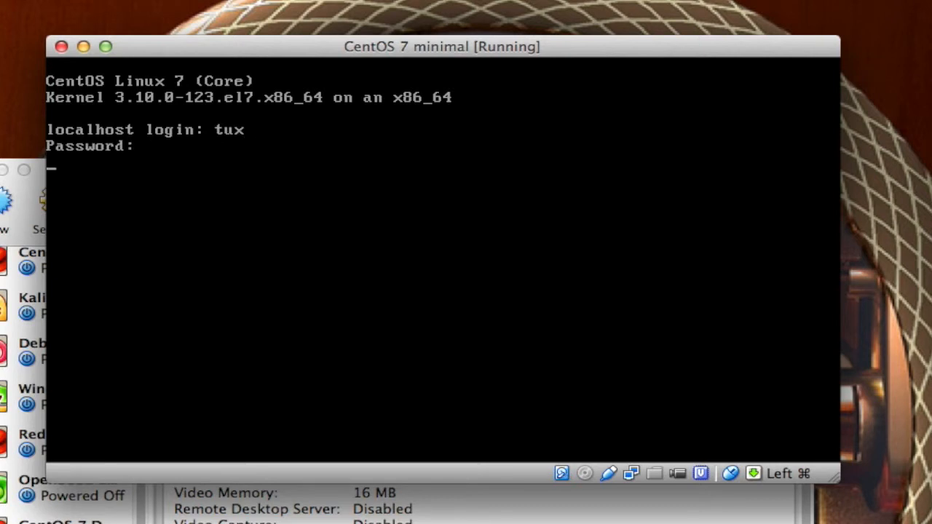
{"action": "key", "text": "Return"}
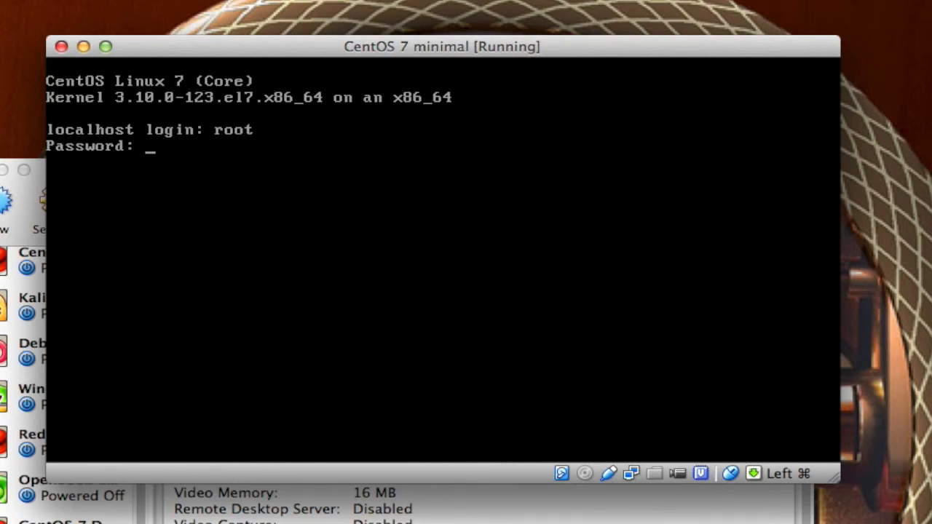
{"action": "key", "text": "Return"}
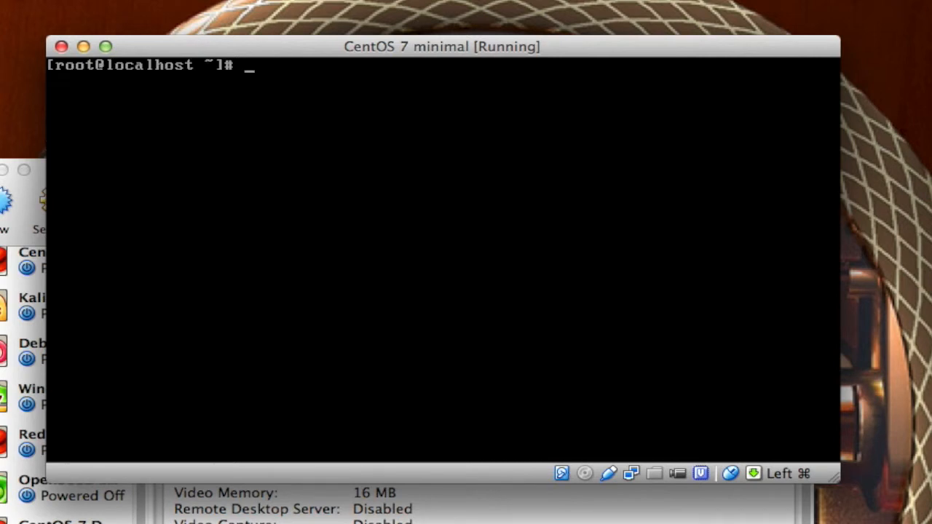
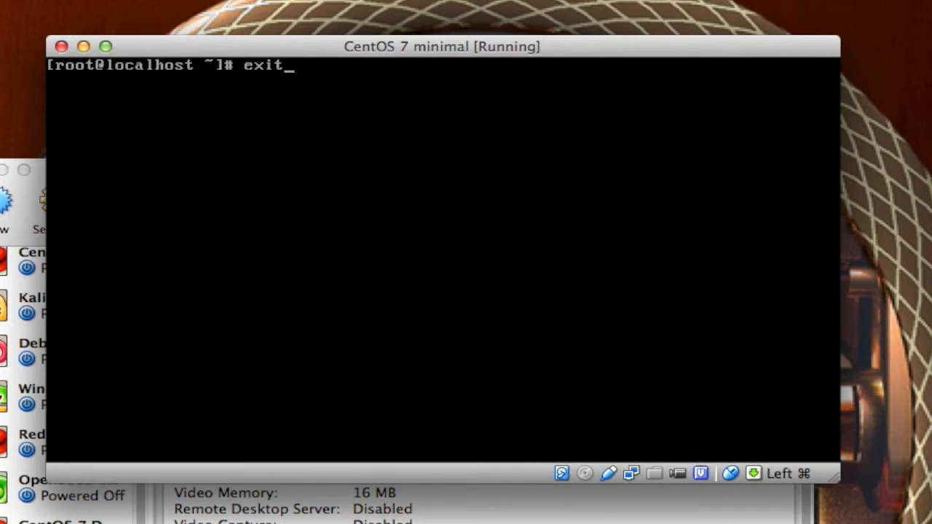
{"action": "key", "text": "Return"}
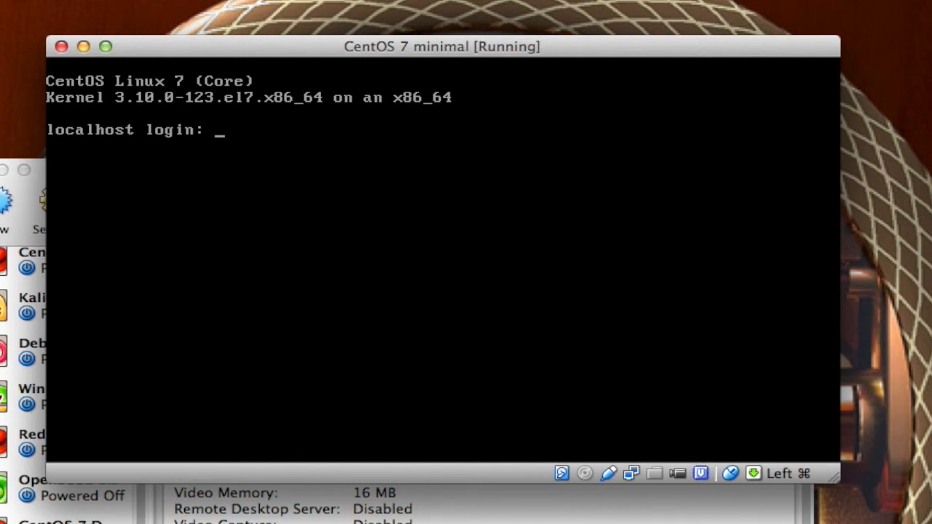